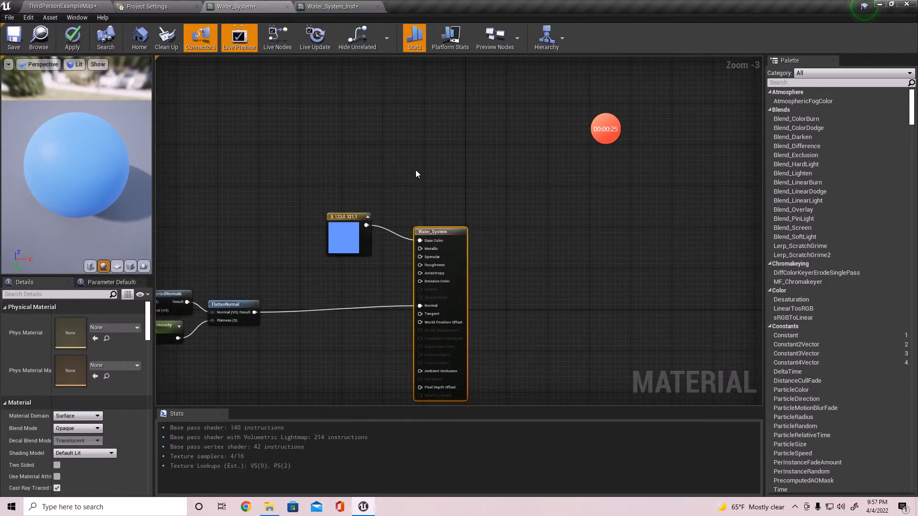
mouse_move(105, 490)
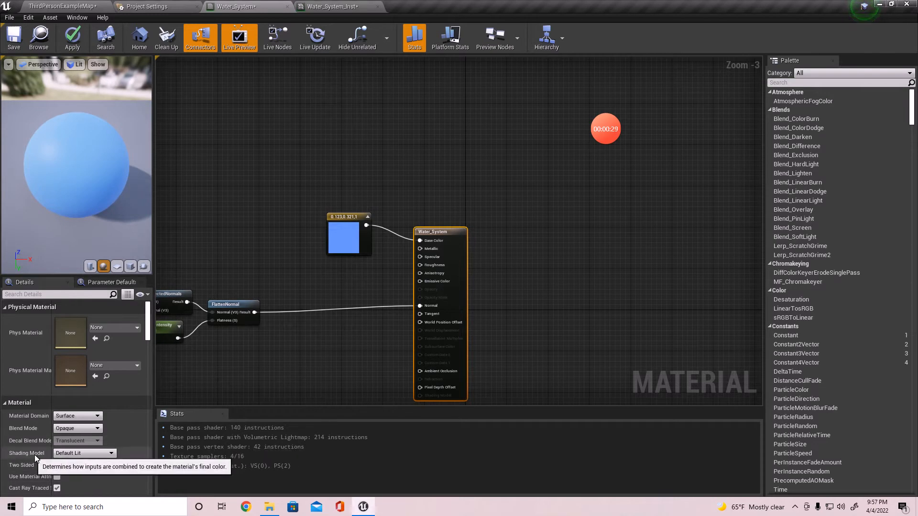
Step: Set the Water_System material's shading model to SingleLayerWater
click(84, 453)
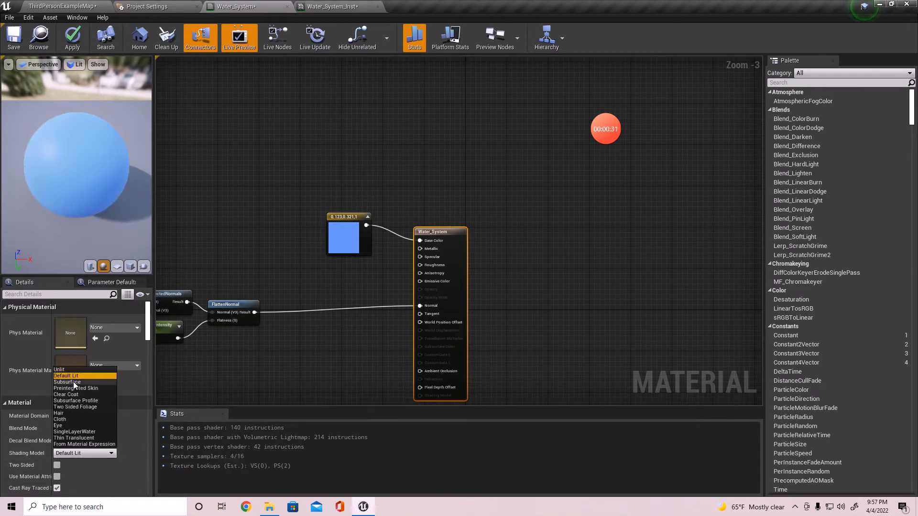
mouse_move(78, 438)
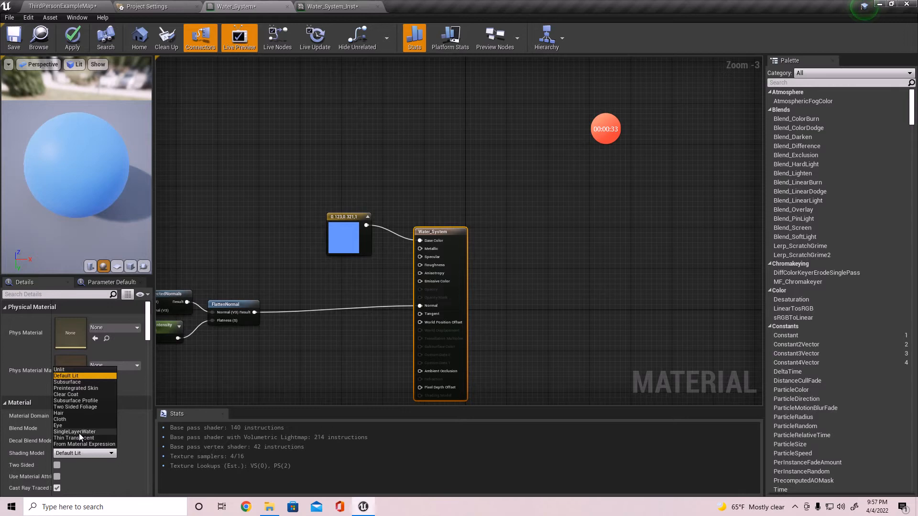
click(75, 432)
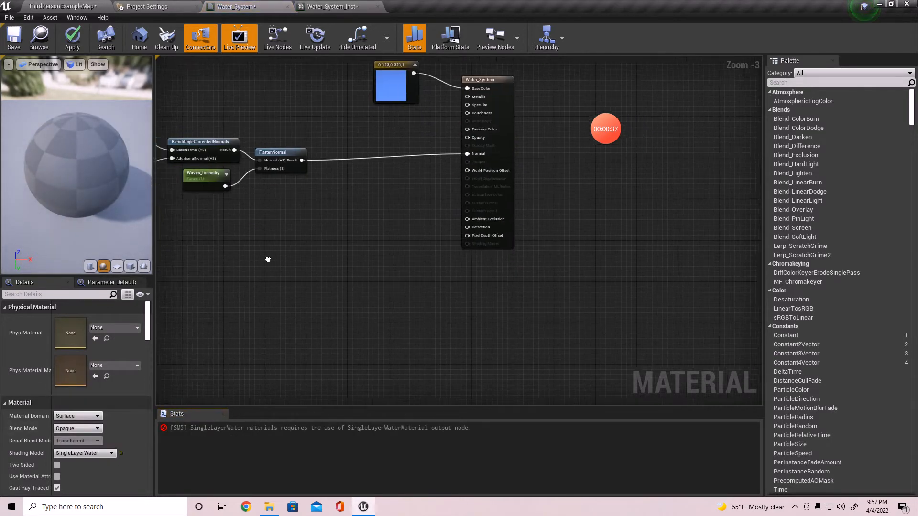
Step: Add a SingleLayerWaterMaterialOutput node to the material graph via search
scroll(down, 3)
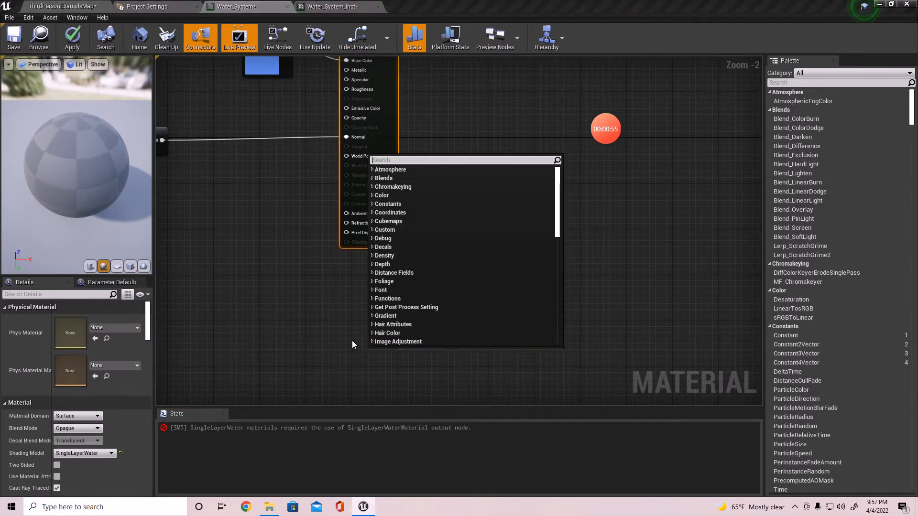
text(single)
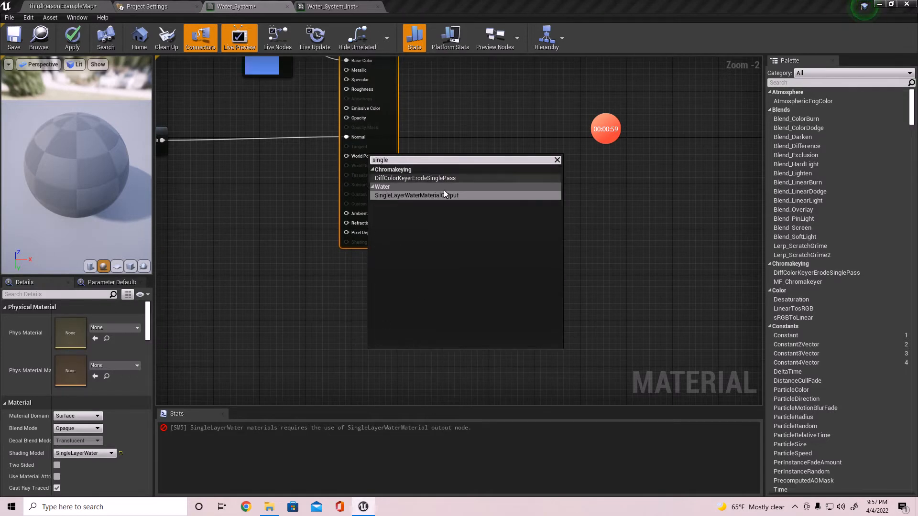
mouse_move(415, 195)
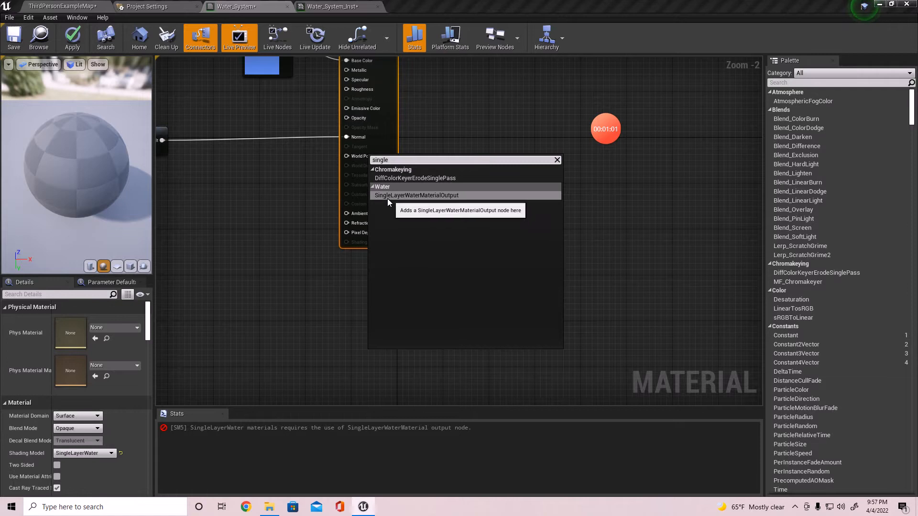
click(417, 195)
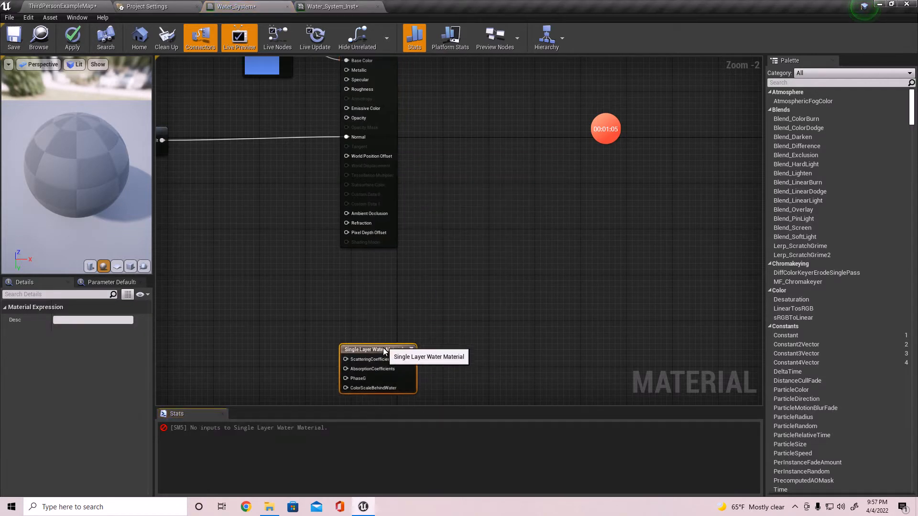
drag(377, 350, 465, 266)
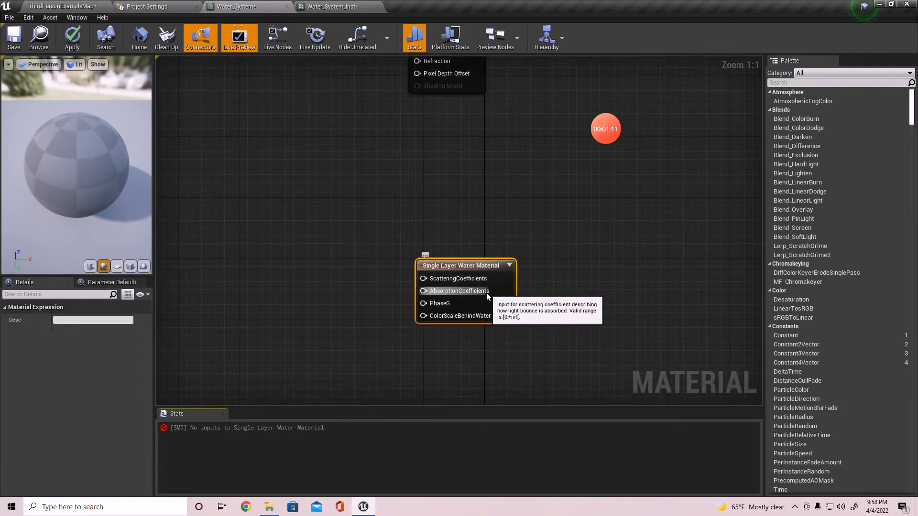
mouse_move(445, 331)
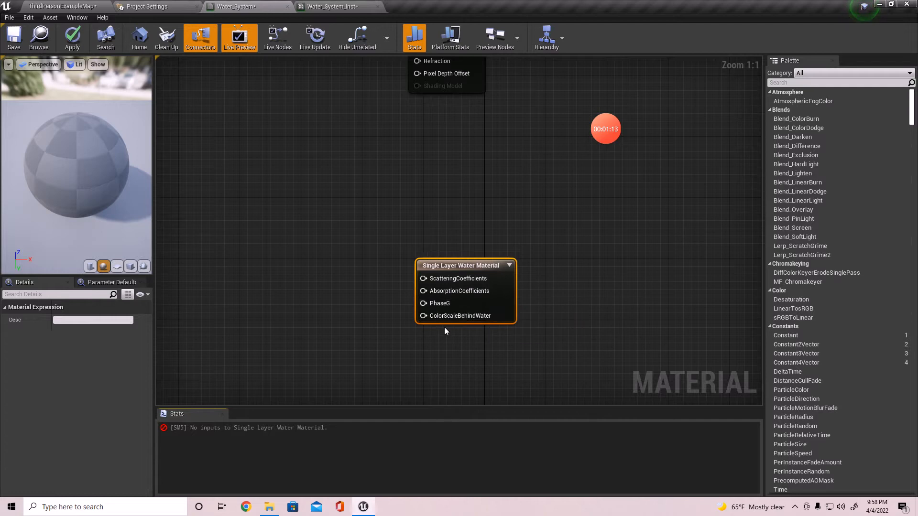
mouse_move(460, 316)
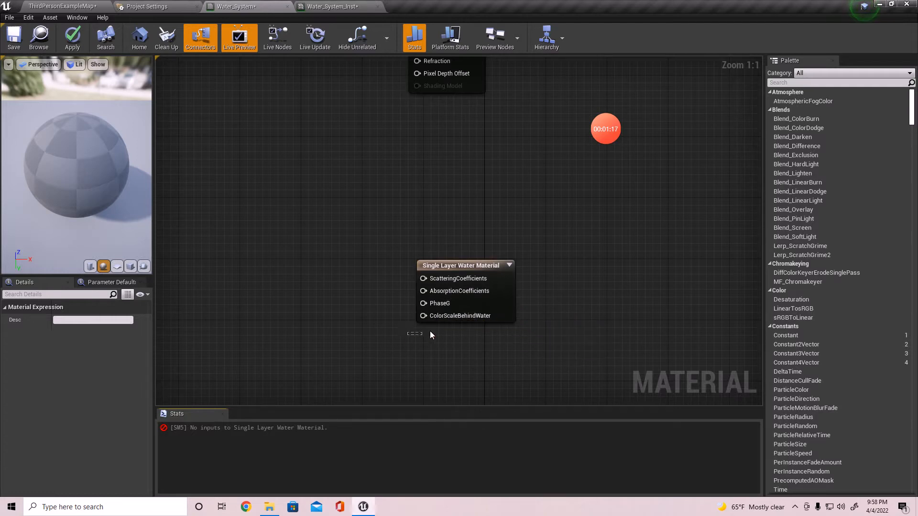
click(465, 265)
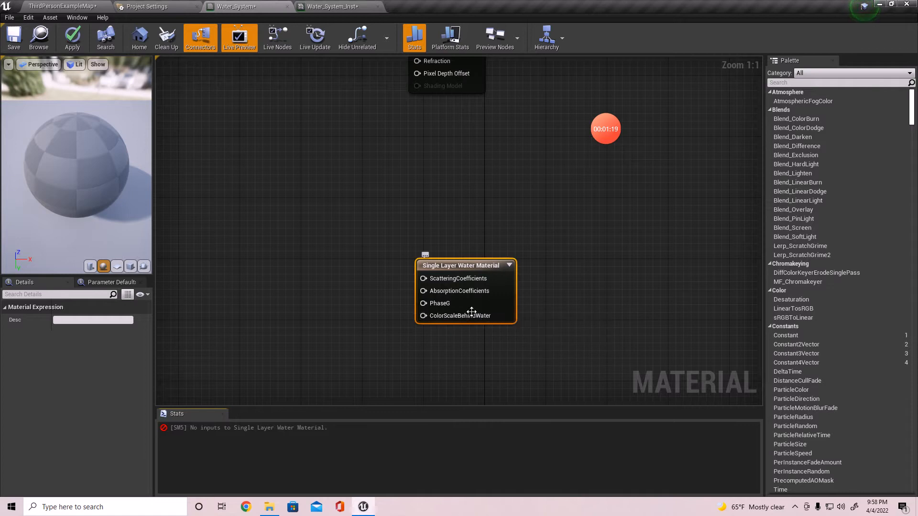
mouse_move(459, 291)
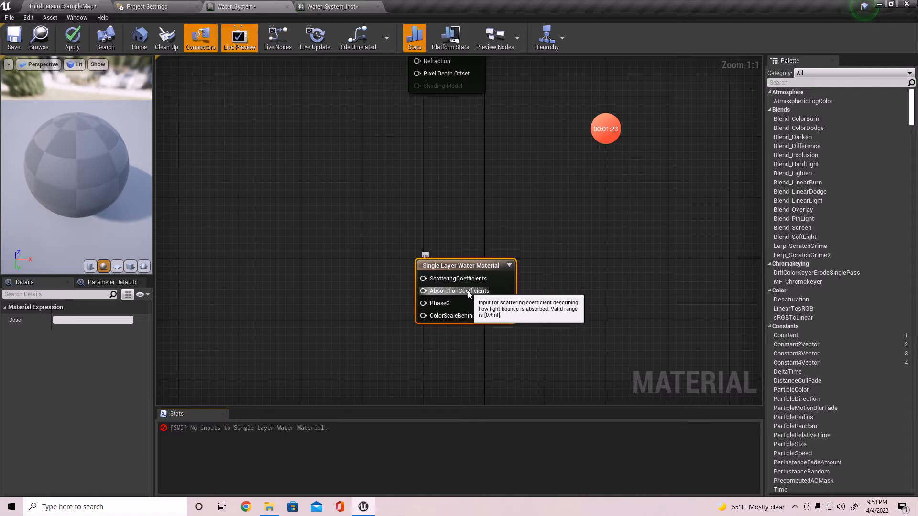
mouse_move(475, 298)
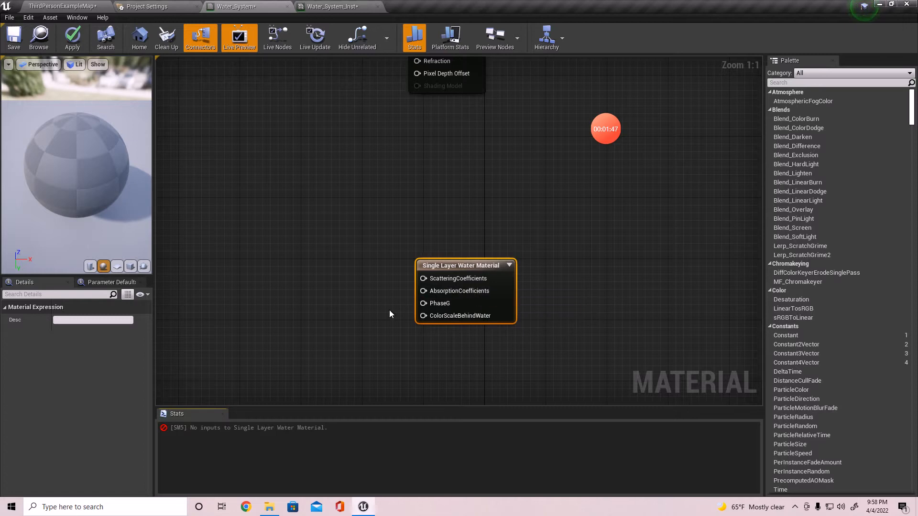
mouse_move(379, 297)
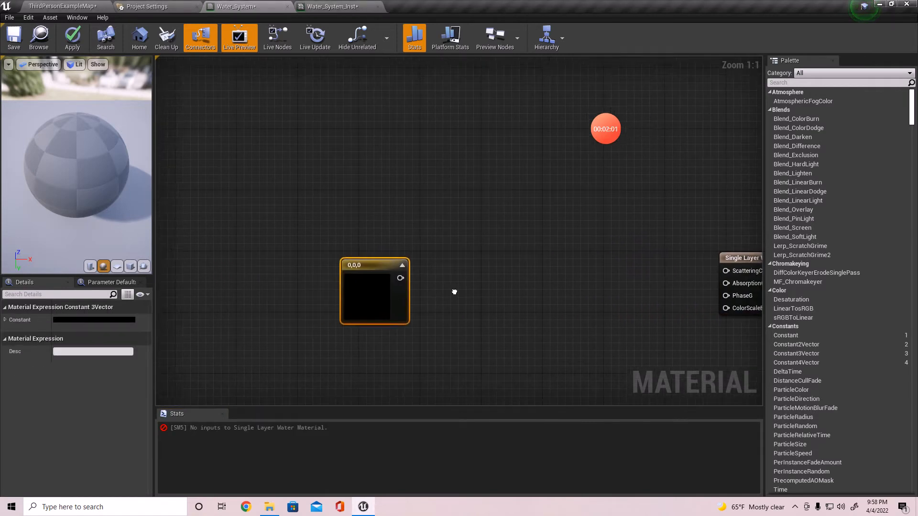
Step: Convert the black Constant3Vector node into a vector parameter named Water_Film
right_click(374, 291)
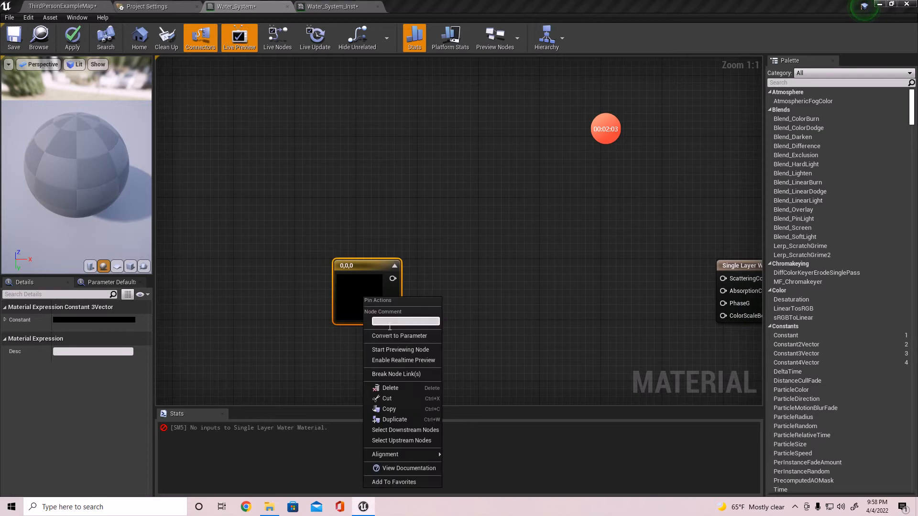
click(400, 335)
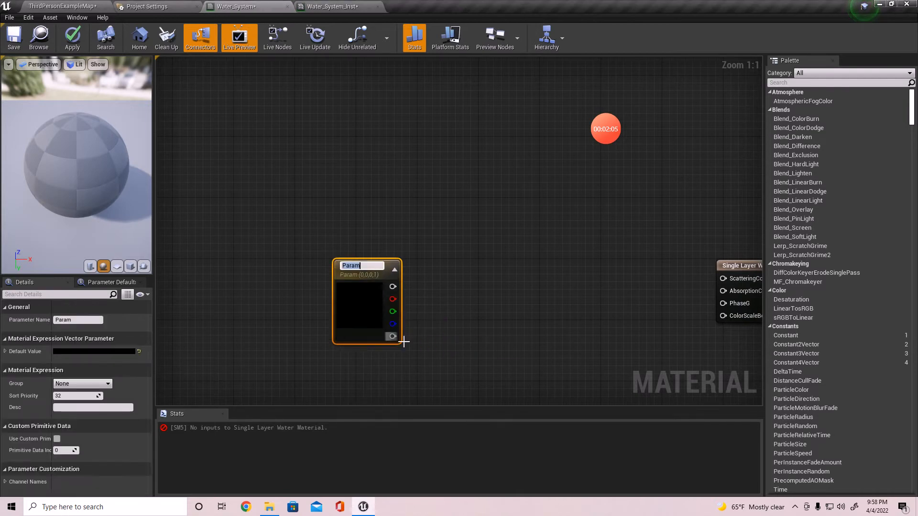
mouse_move(420, 326)
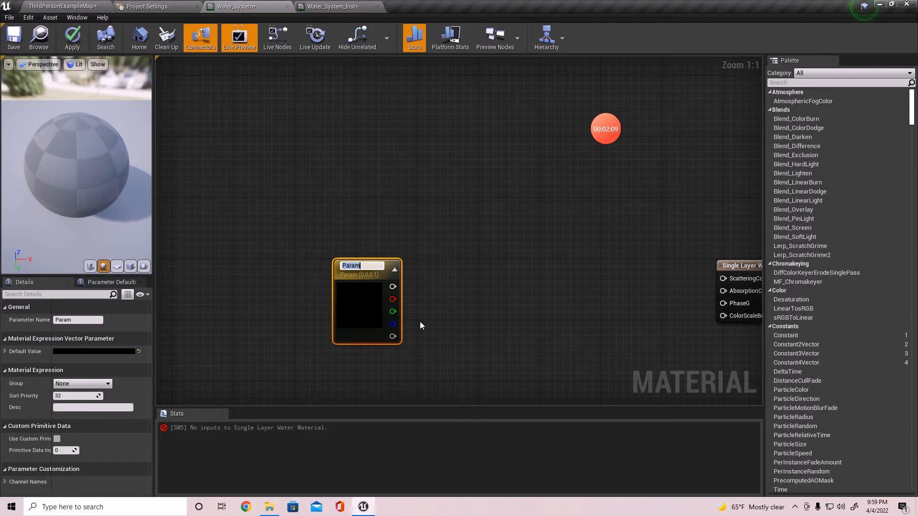
text(Water_Fil)
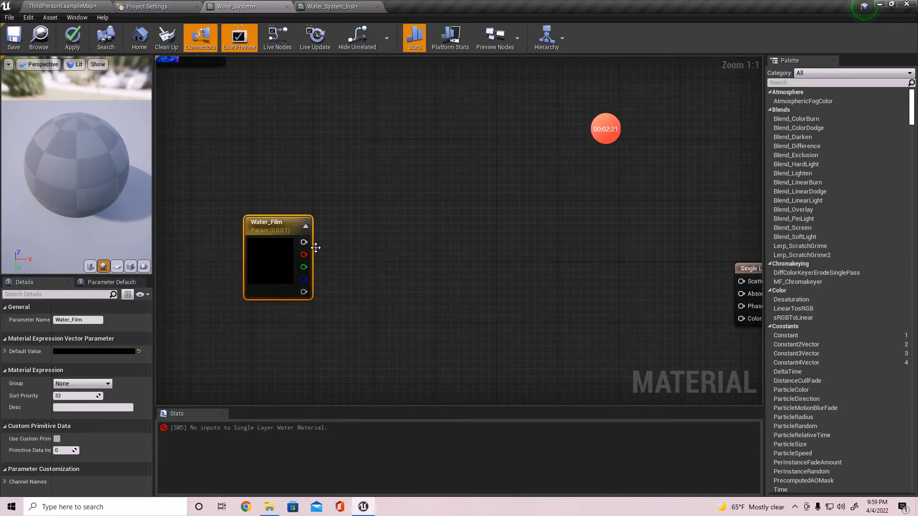
Step: Add a Divide after Water_Film, with scalar parameter Water_Film_Amout feeding B
drag(304, 242, 398, 315)
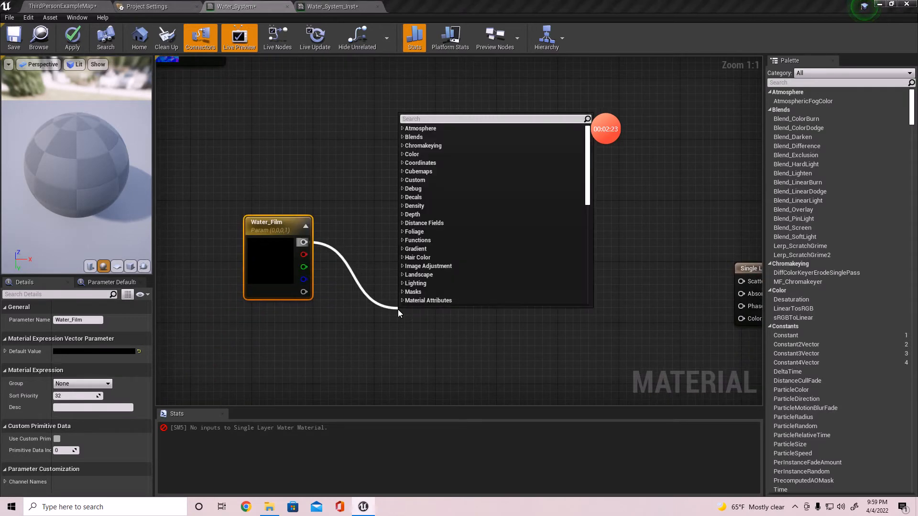
click(415, 301)
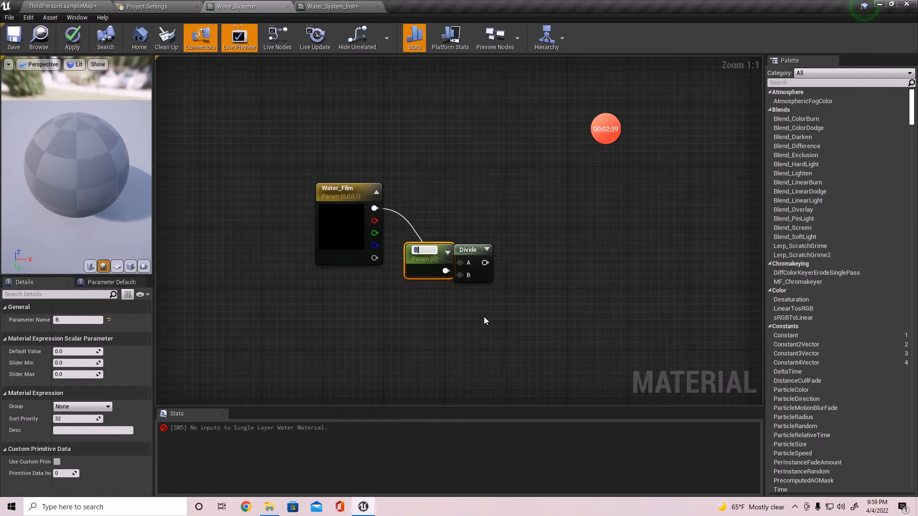
text(Water_)
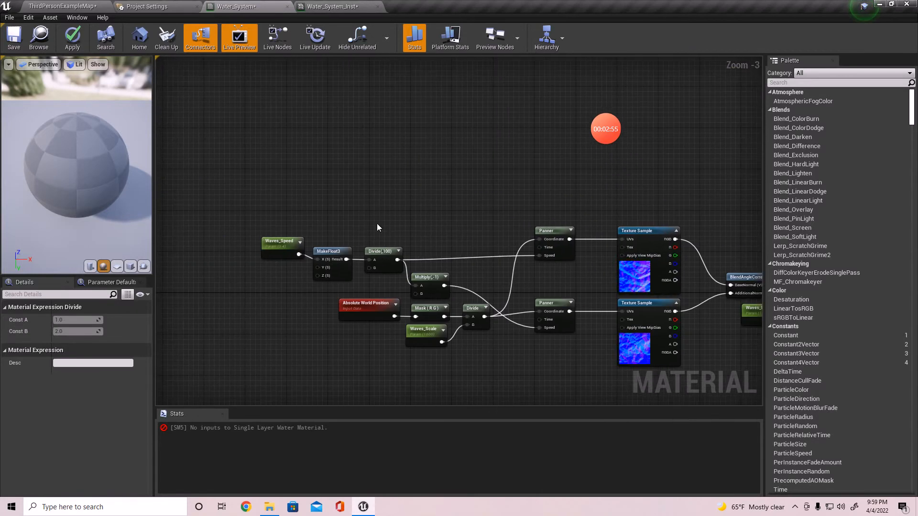
Step: Add a second Divide by 100.0 after the first, feeding AbsorptionCoefficients
text(100.0)
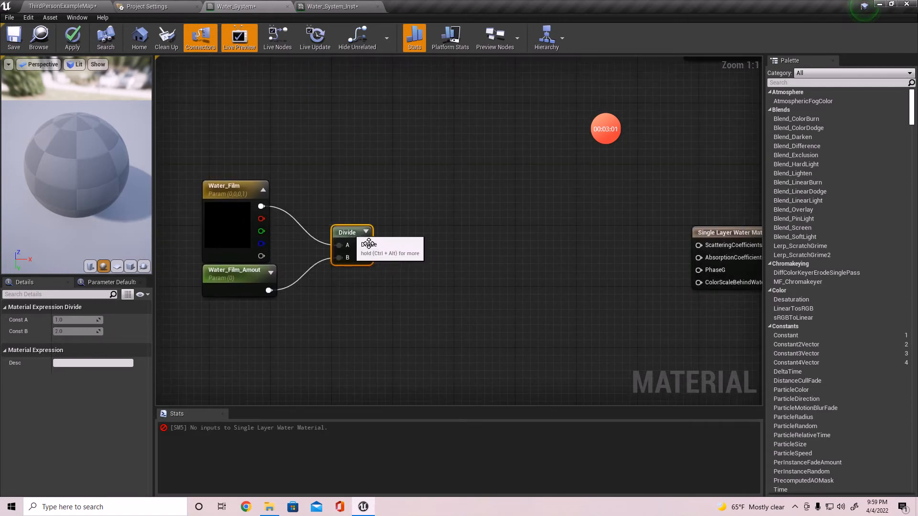
drag(363, 245, 419, 252)
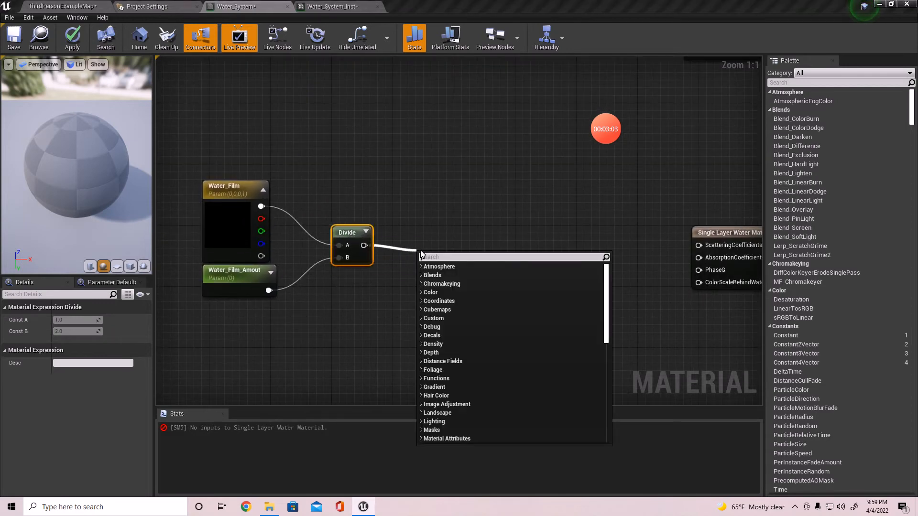
text(divide)
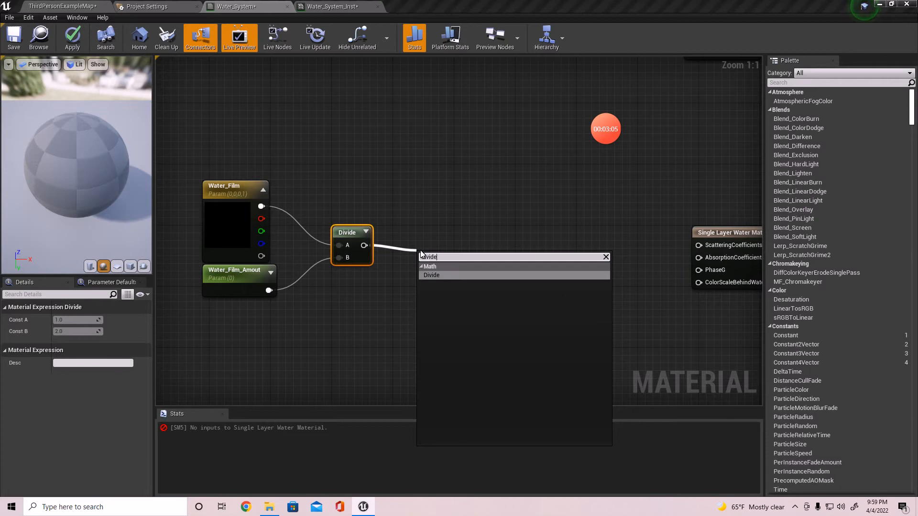
click(431, 275)
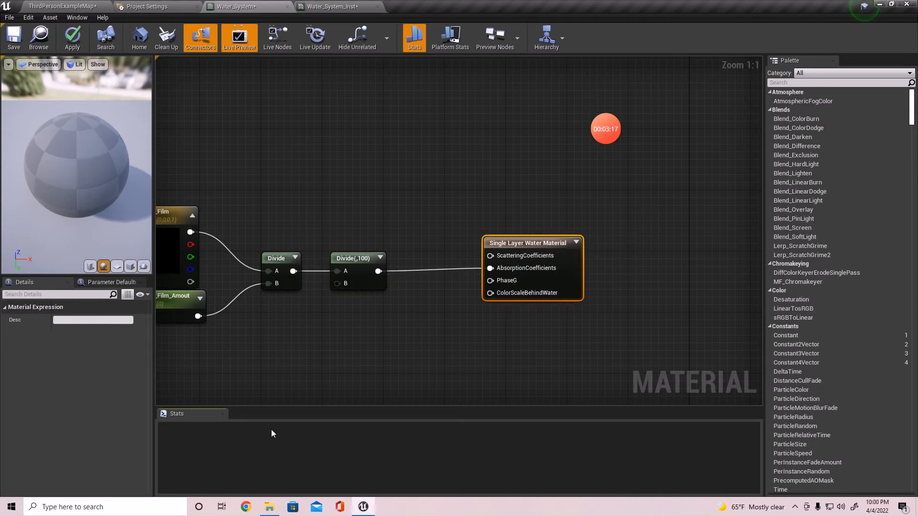
mouse_move(516, 281)
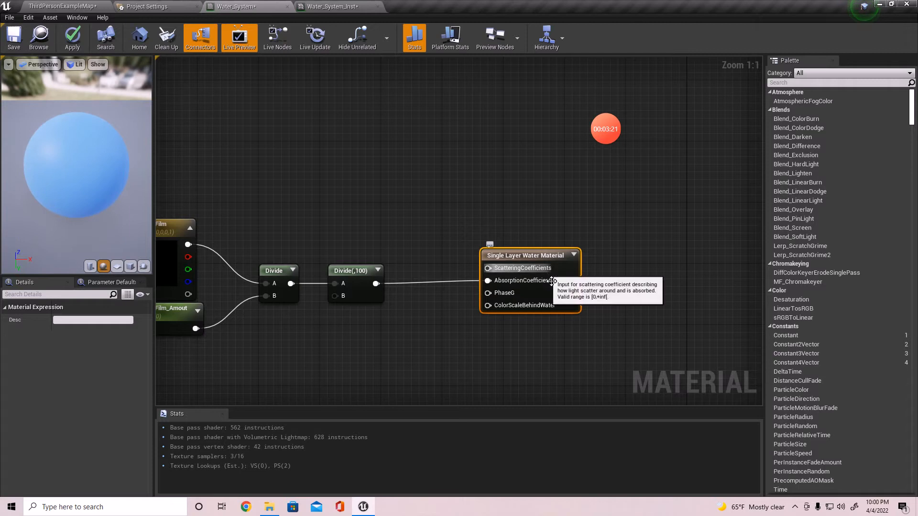
mouse_move(543, 269)
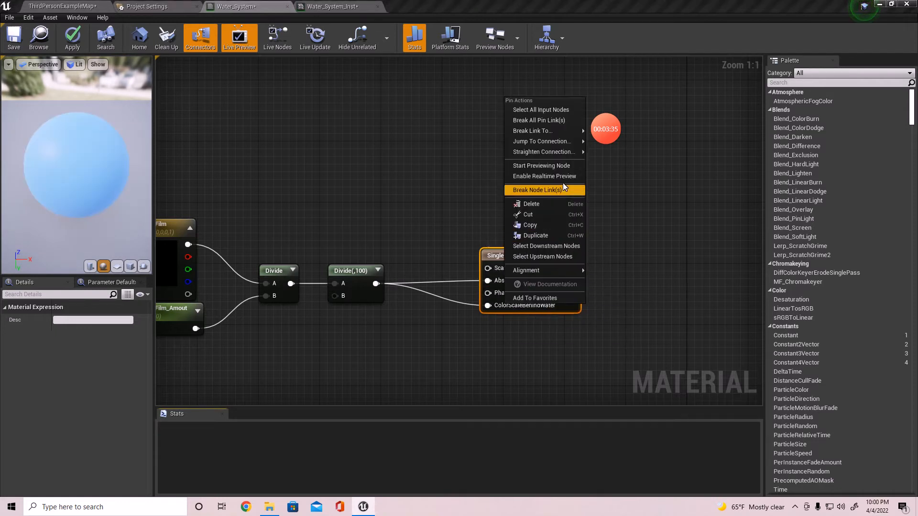
mouse_move(533, 130)
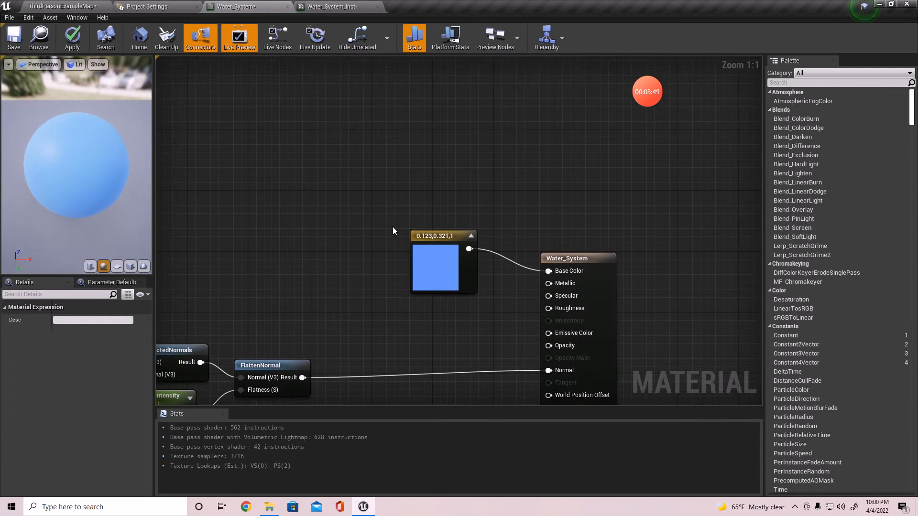
Step: Adjust a connection on the Single Layer Water output node
click(444, 263)
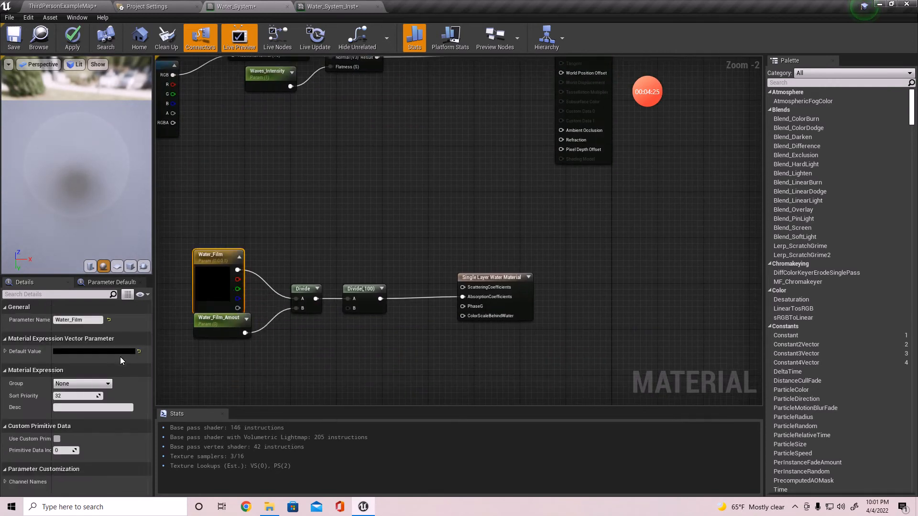
Step: Set Water_Film's default colour to teal-green (R 0.103, G 0.396, B 0.259)
click(94, 351)
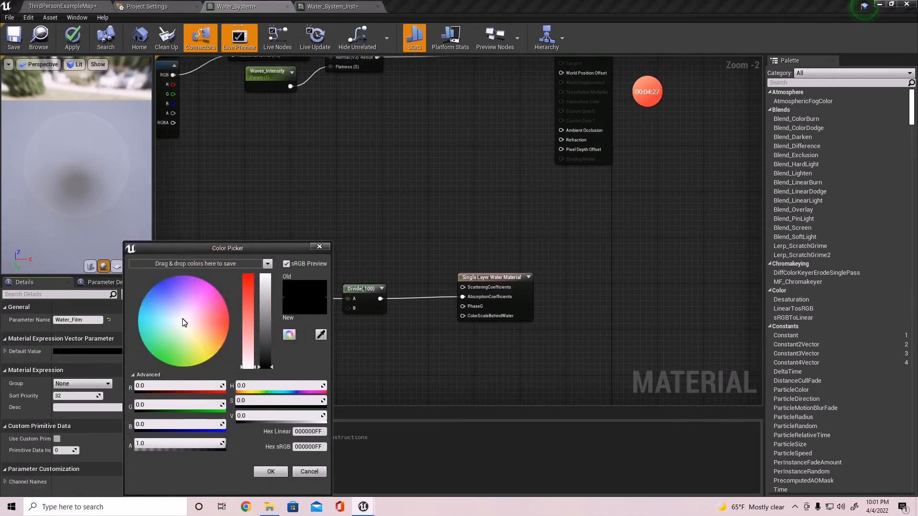
click(158, 314)
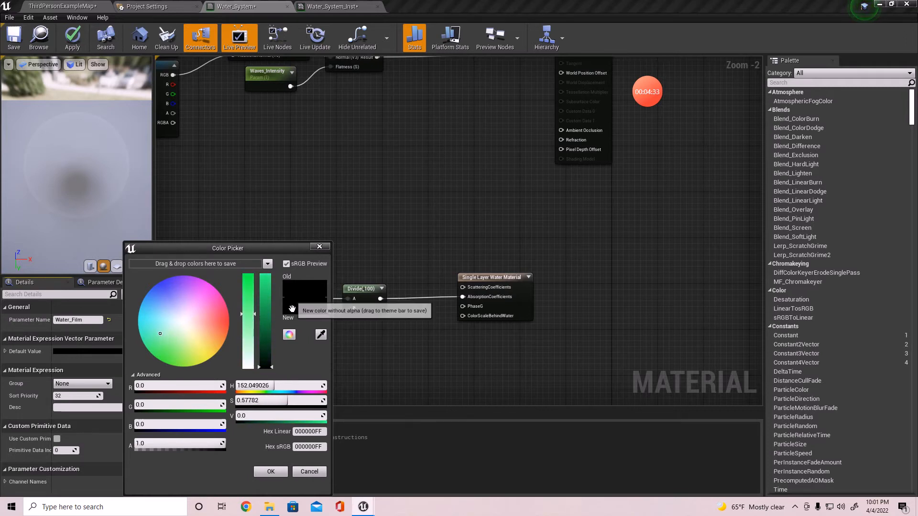
click(247, 295)
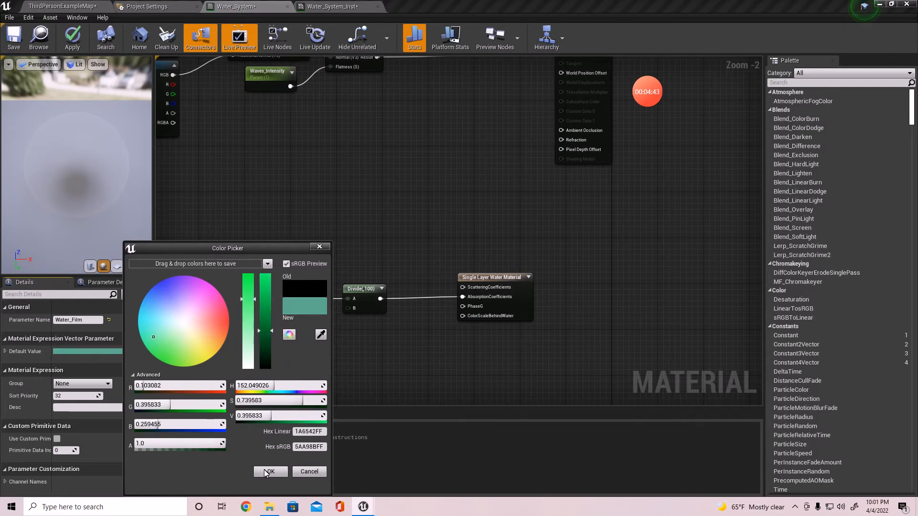
click(269, 472)
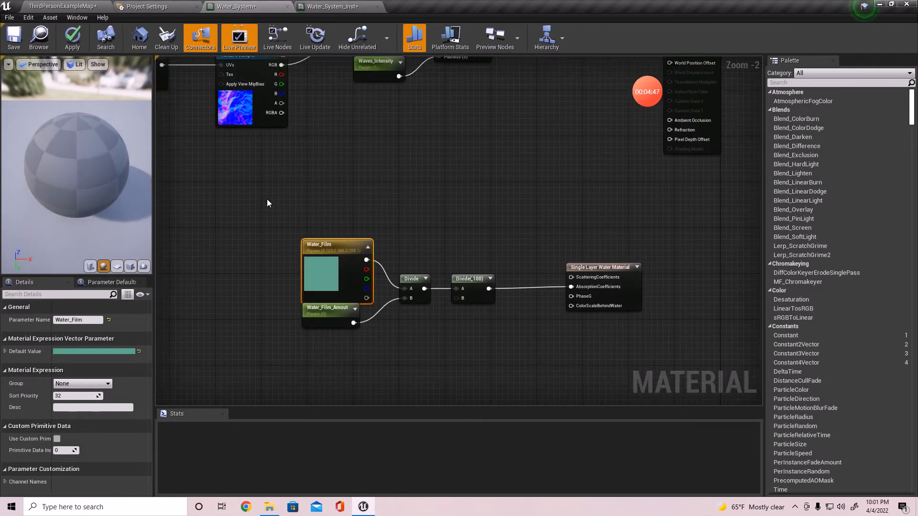
Step: Recompile the material and set Water_Film_Amout's default value to 100
click(73, 37)
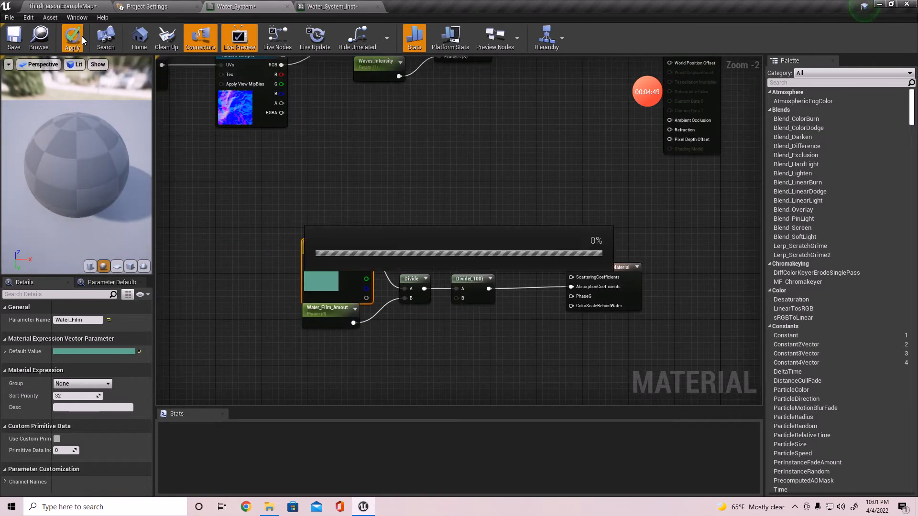
mouse_move(511, 175)
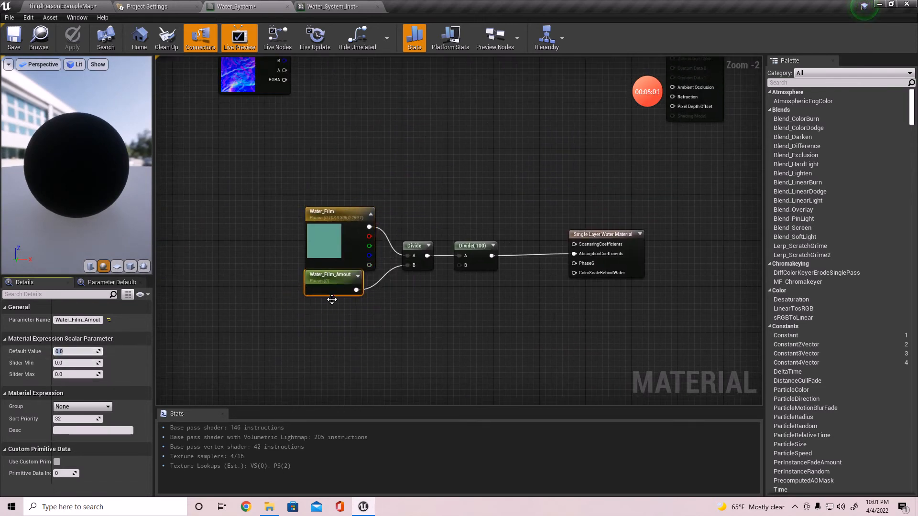
text(10)
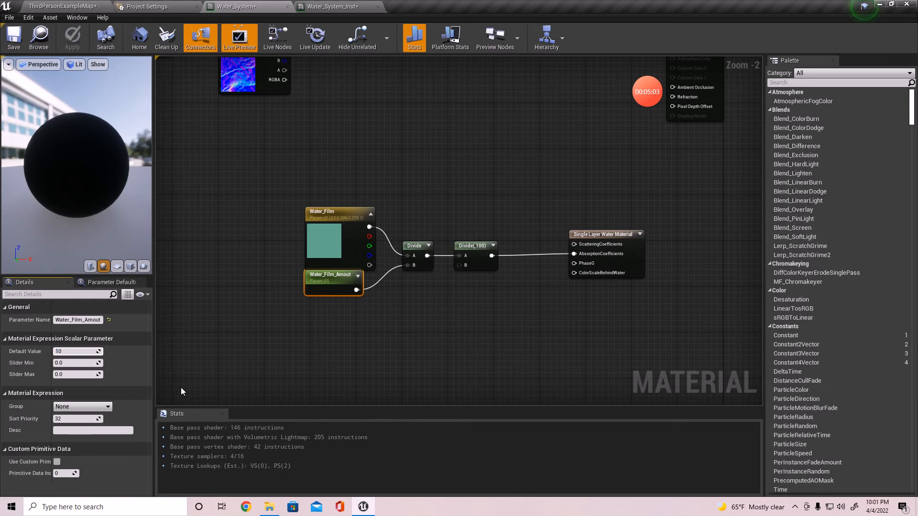
text(100.0)
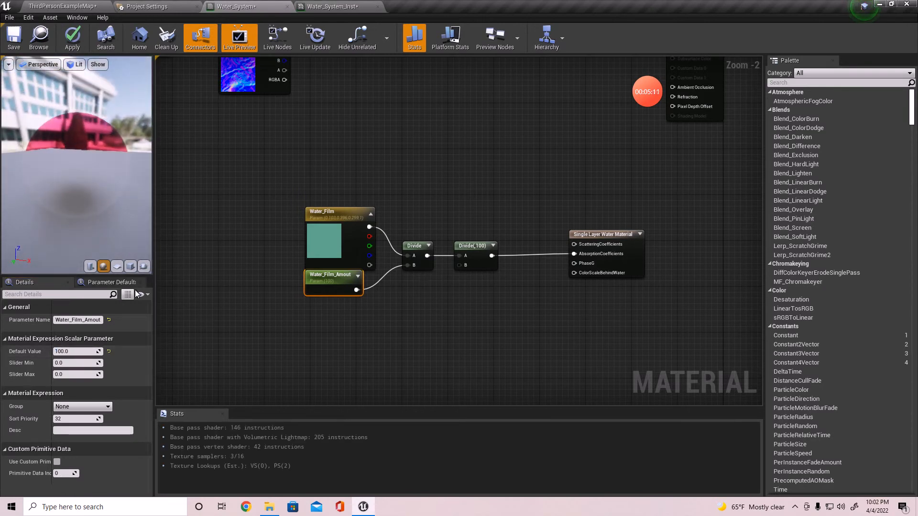
click(76, 351)
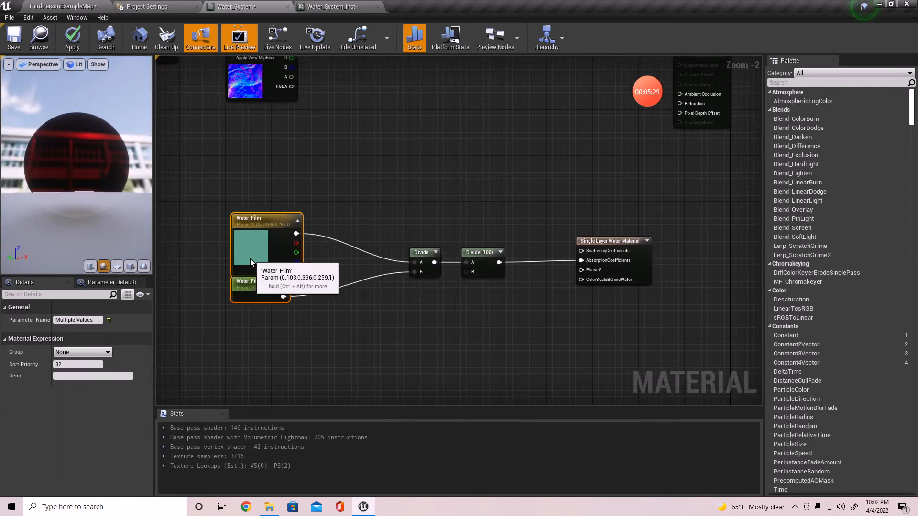
mouse_move(10, 132)
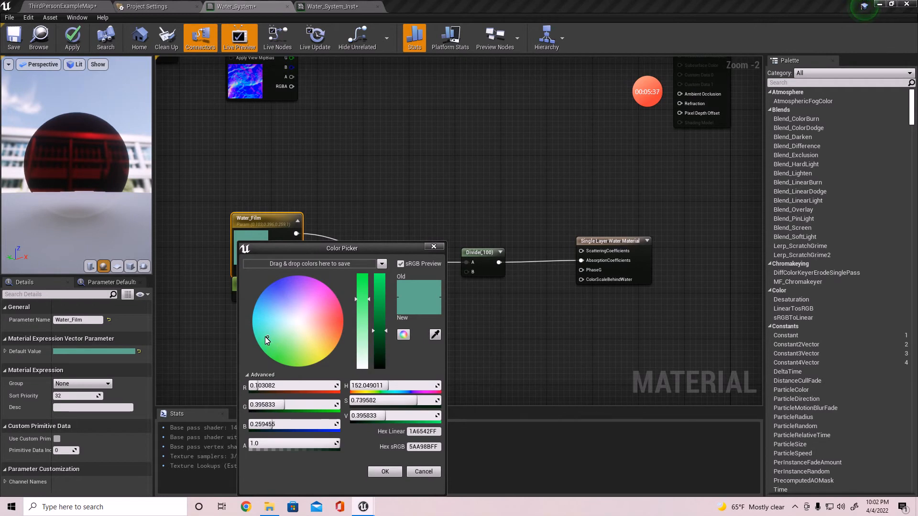
mouse_move(314, 325)
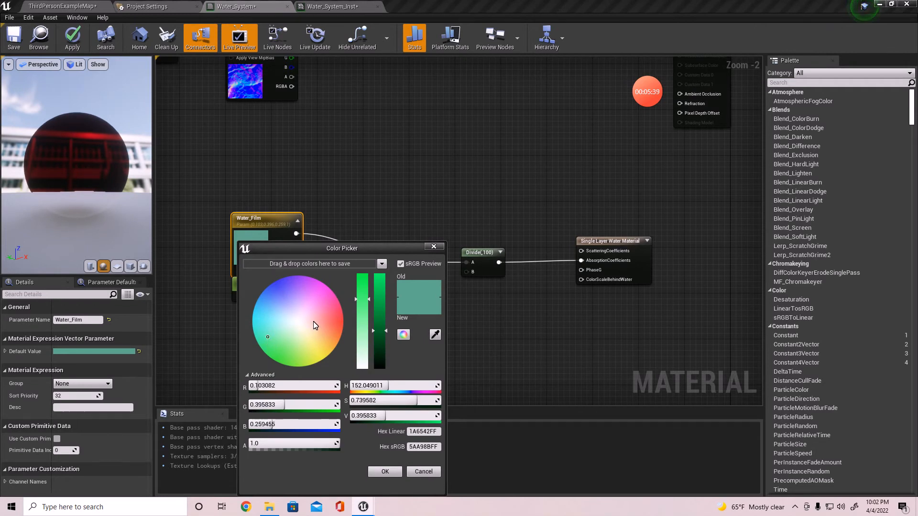
mouse_move(321, 320)
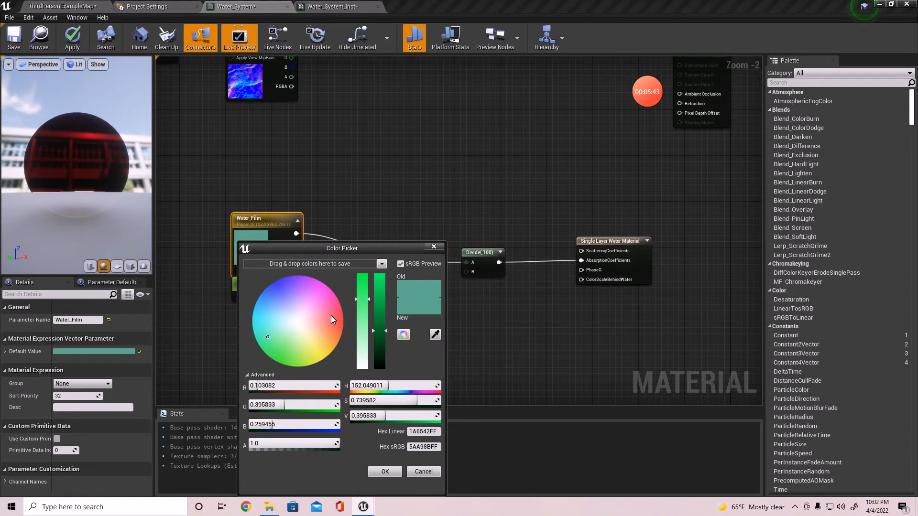
mouse_move(280, 346)
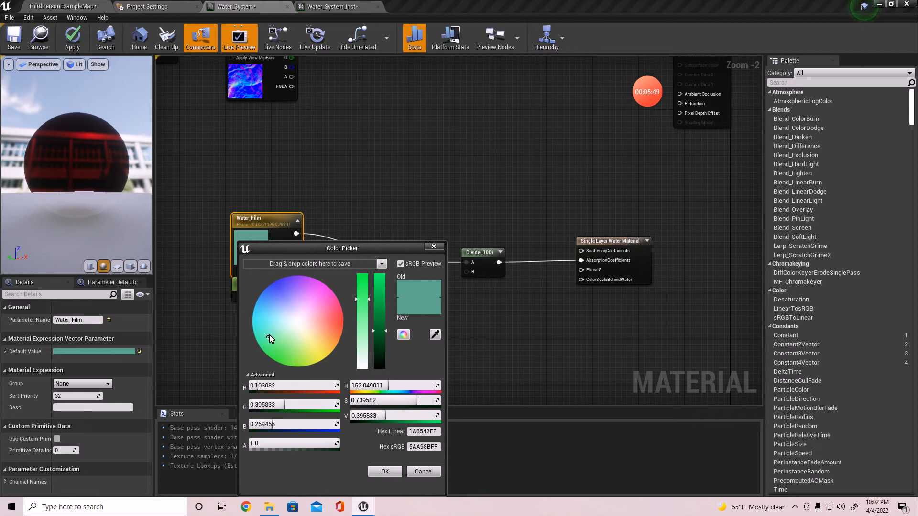
mouse_move(326, 316)
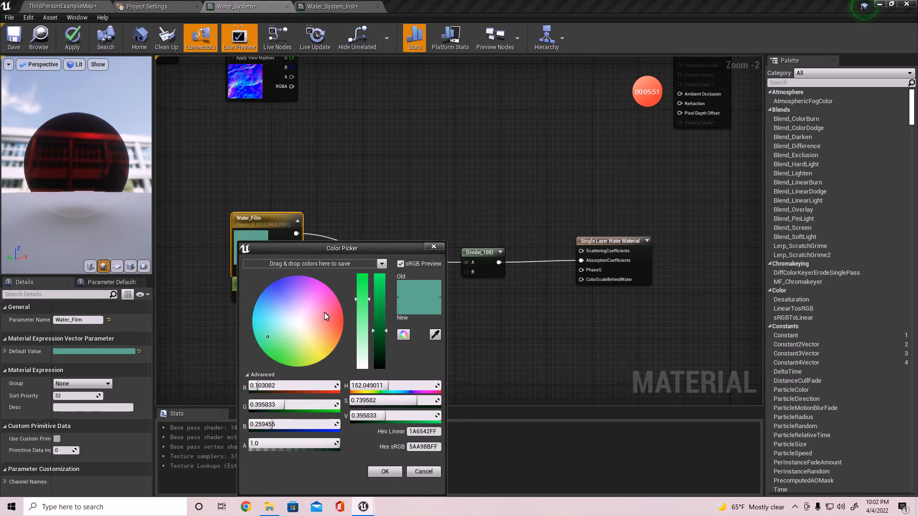
mouse_move(318, 323)
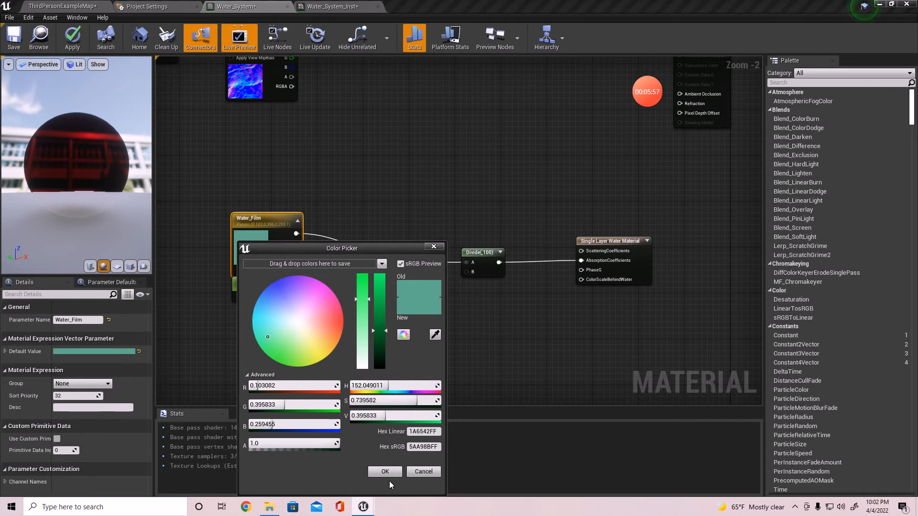
mouse_move(267, 339)
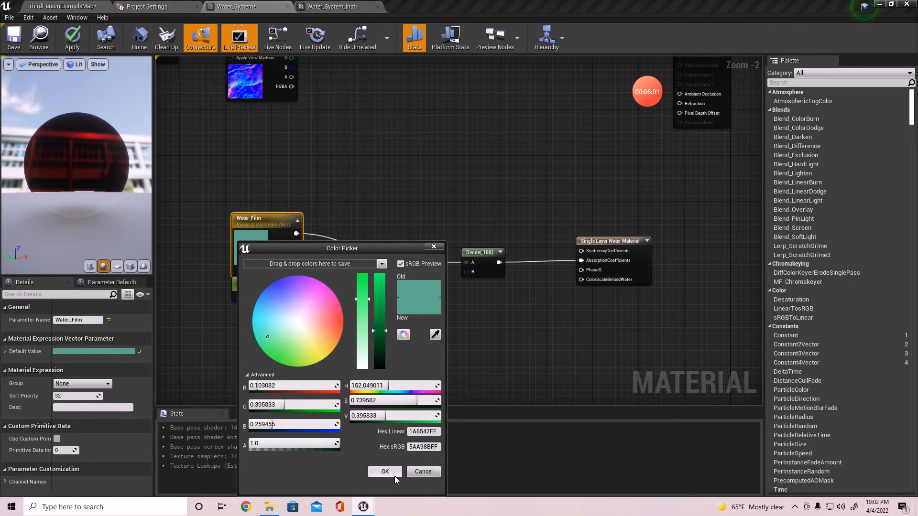
Step: Insert a OneMinus node between Water_Film and Divide's A input, then recompile
click(384, 472)
text(one)
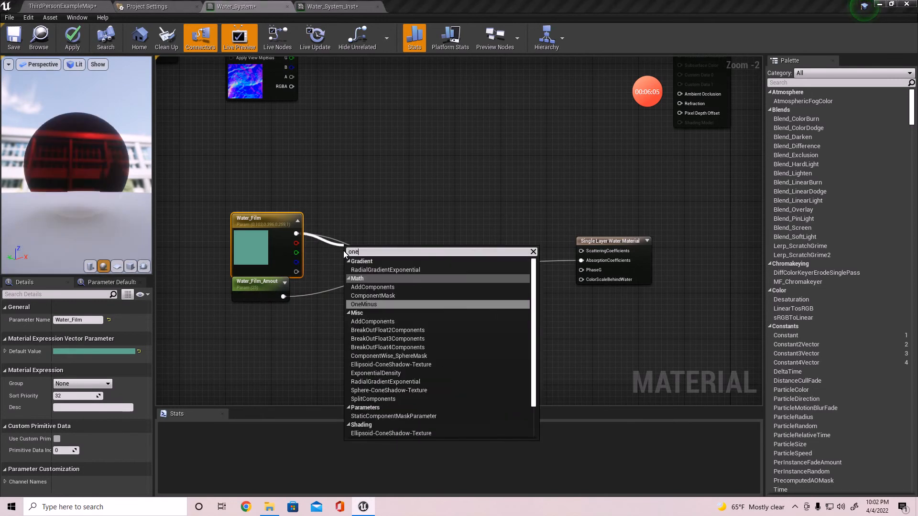
click(363, 304)
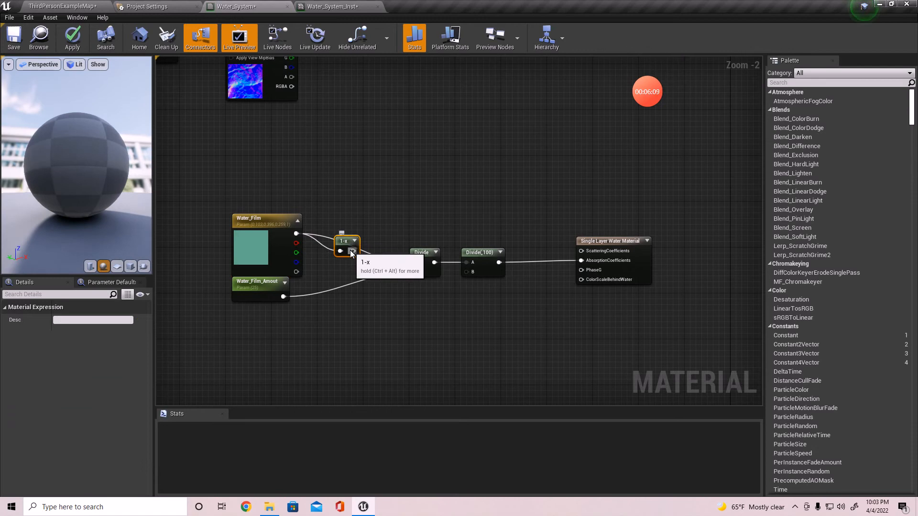
drag(354, 251, 420, 263)
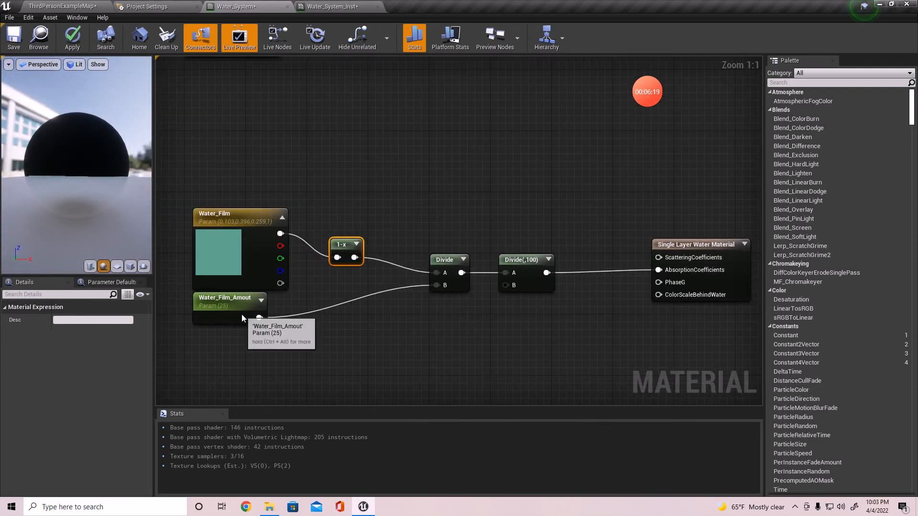
click(228, 302)
text(100)
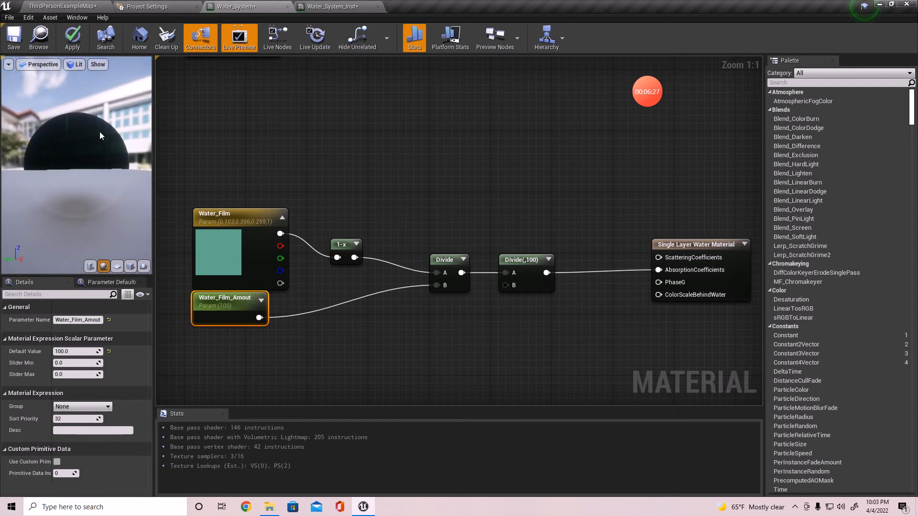
mouse_move(590, 218)
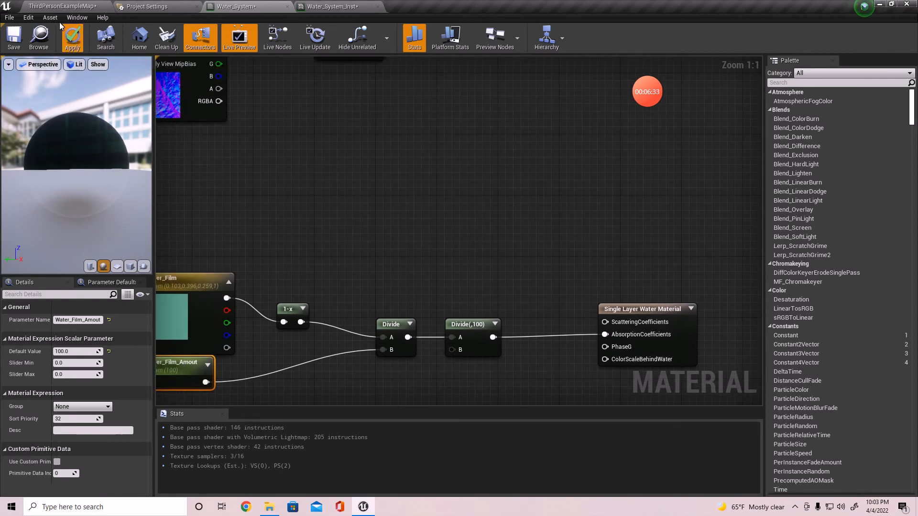
click(72, 37)
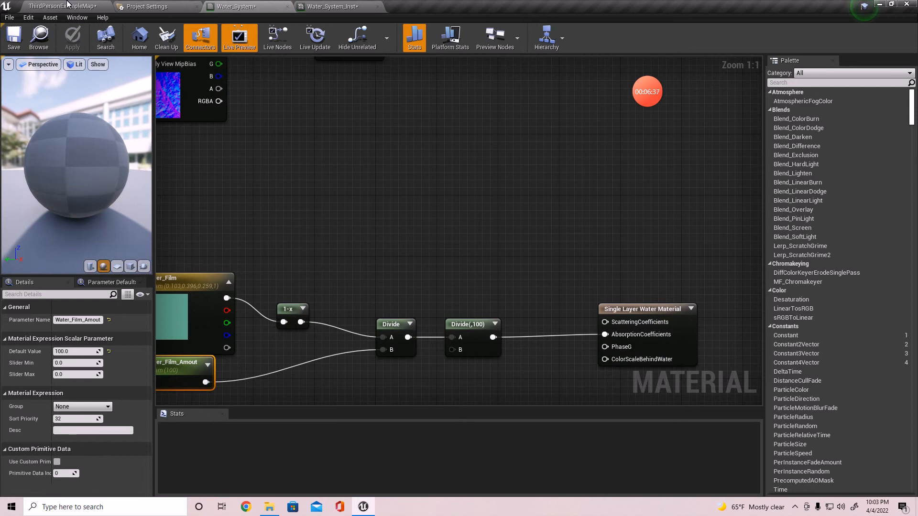
Step: In Water_System_Inst, lower Water_Film_Amout from 100 to about 23.3
click(63, 6)
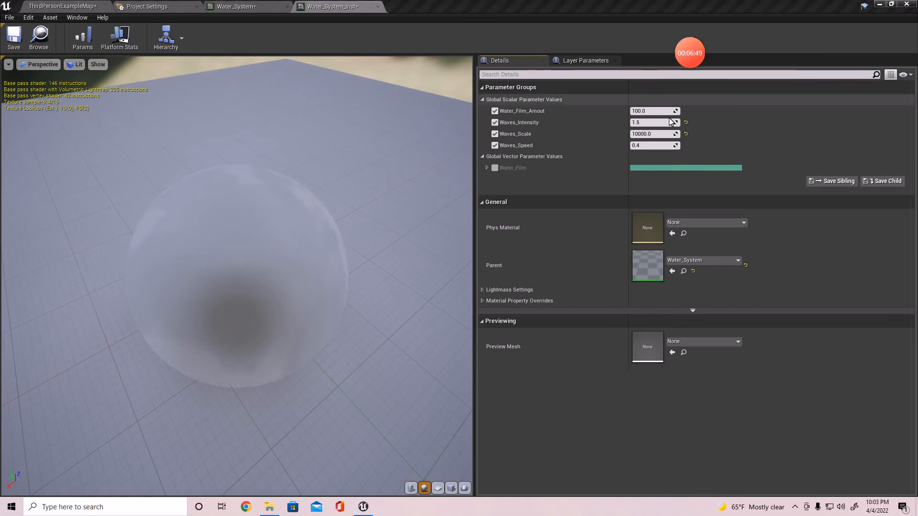
drag(654, 111, 644, 111)
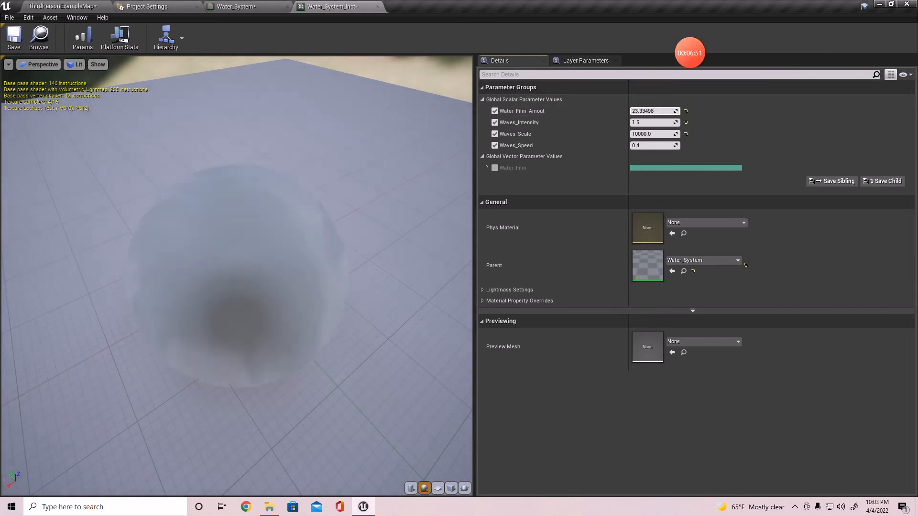
text(4.186829)
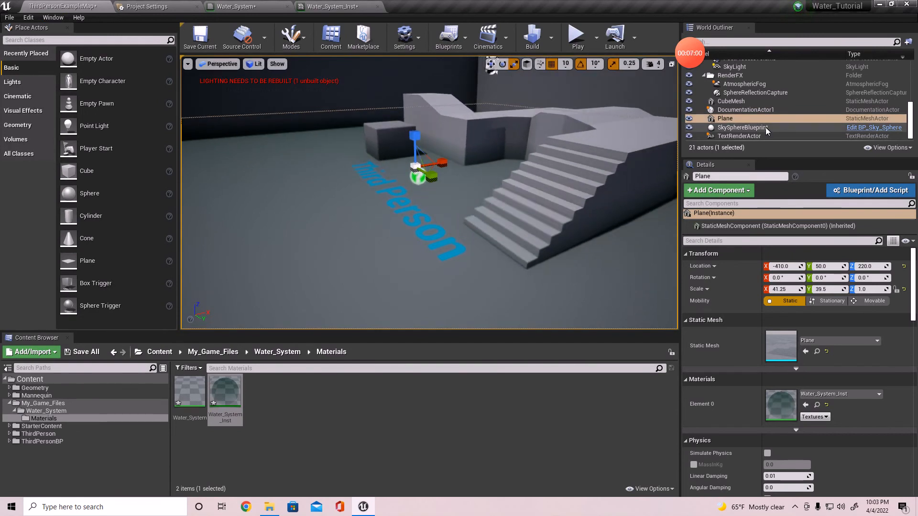
Step: Float the Water_System_Inst editor as a small window over the level viewport
click(333, 6)
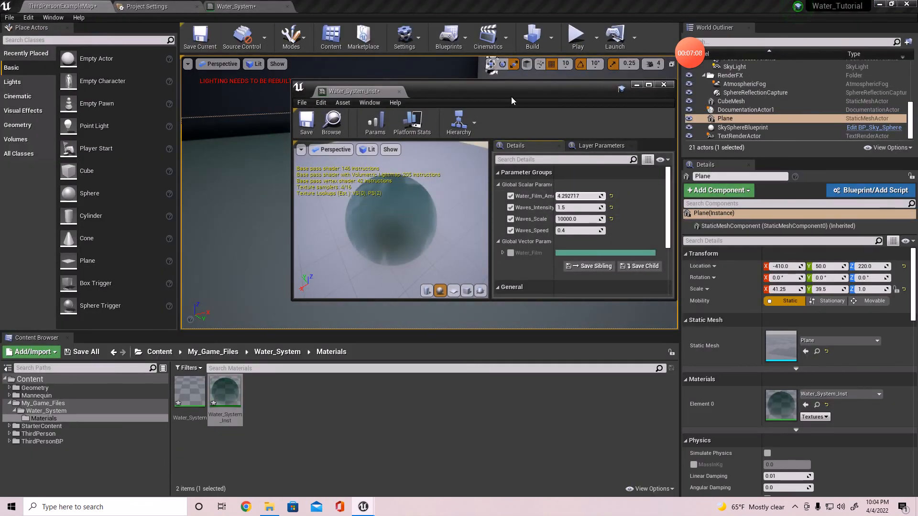
drag(354, 91, 480, 245)
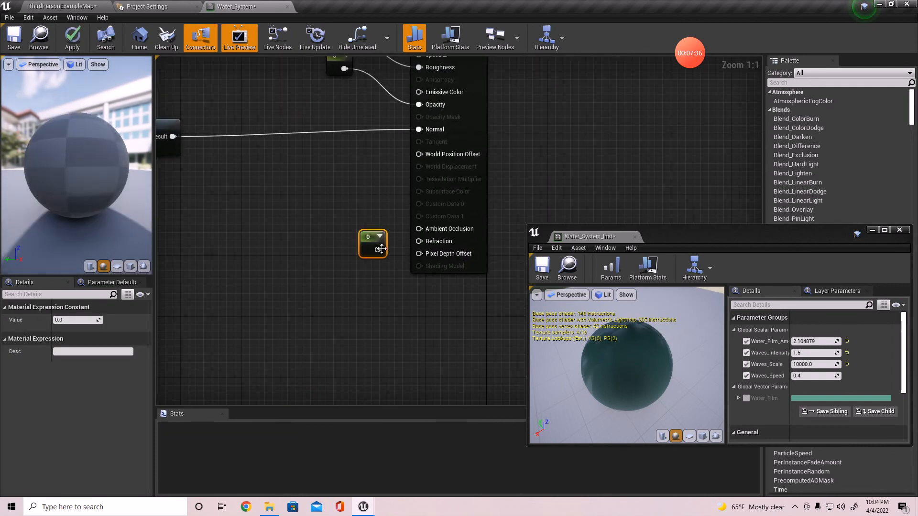
mouse_move(370, 238)
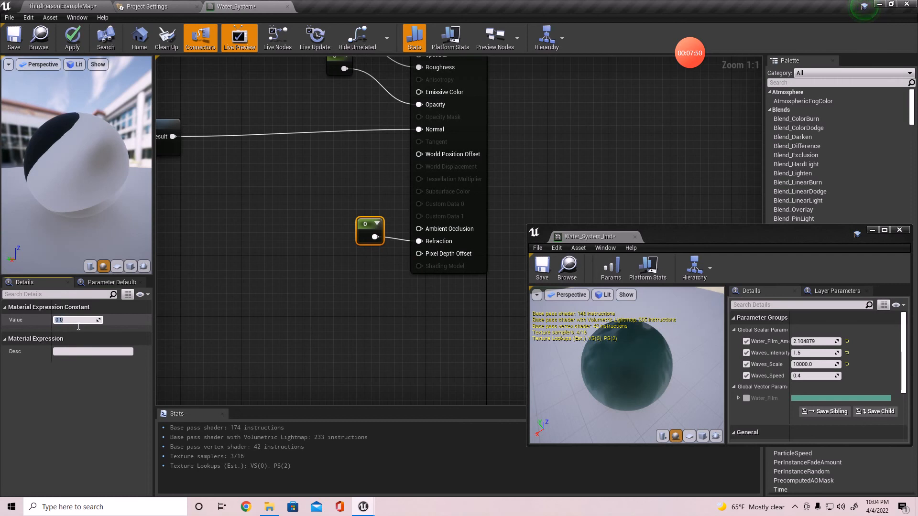
Step: Give the Refraction constant a value of 1.33 and apply the material
text(1.33)
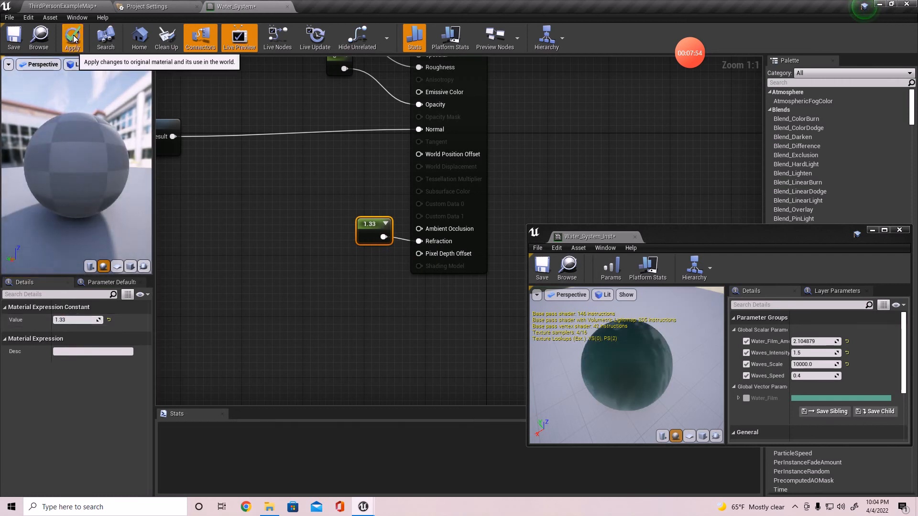
click(72, 38)
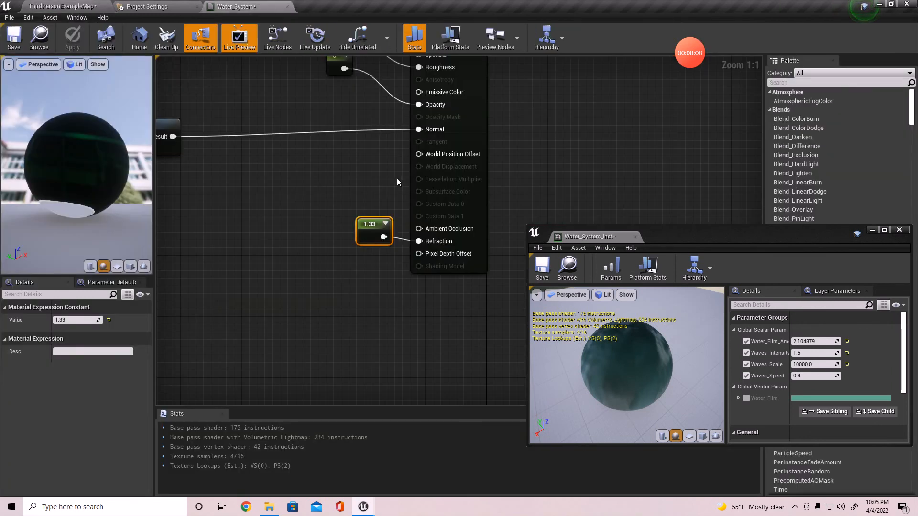
mouse_move(315, 281)
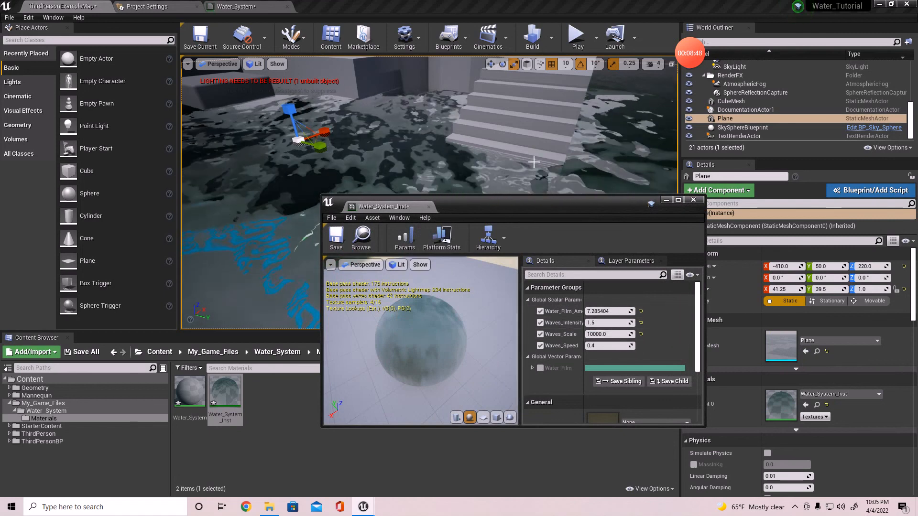
Step: Move the material instance window aside to reveal the rippling water plane
drag(385, 206, 302, 183)
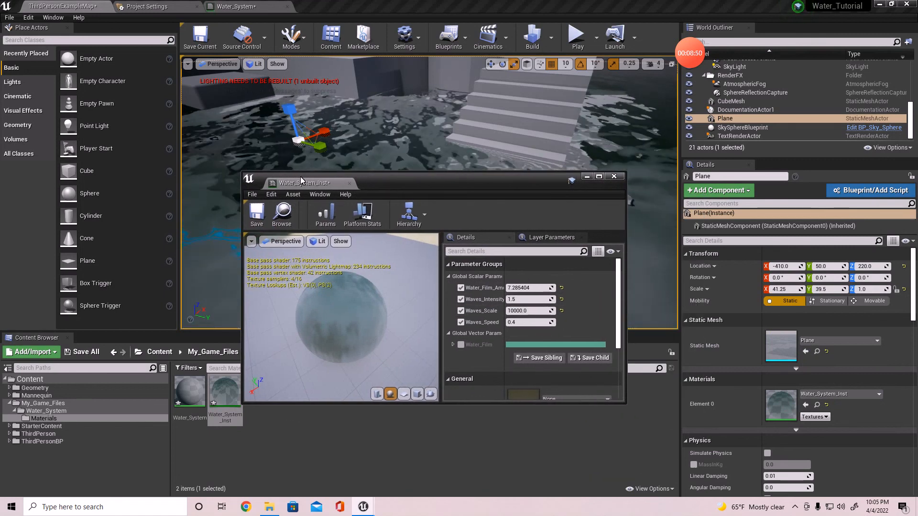